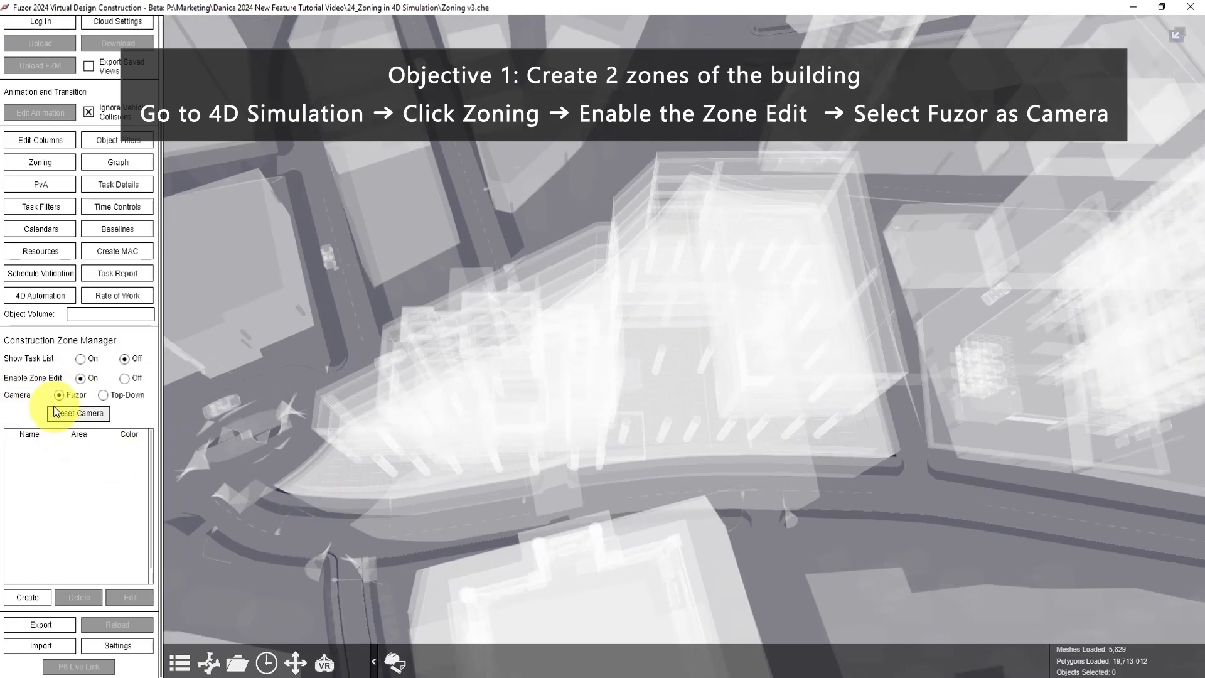
Outline a zone at the triangular site's corners and drag its height up over the building
click(27, 598)
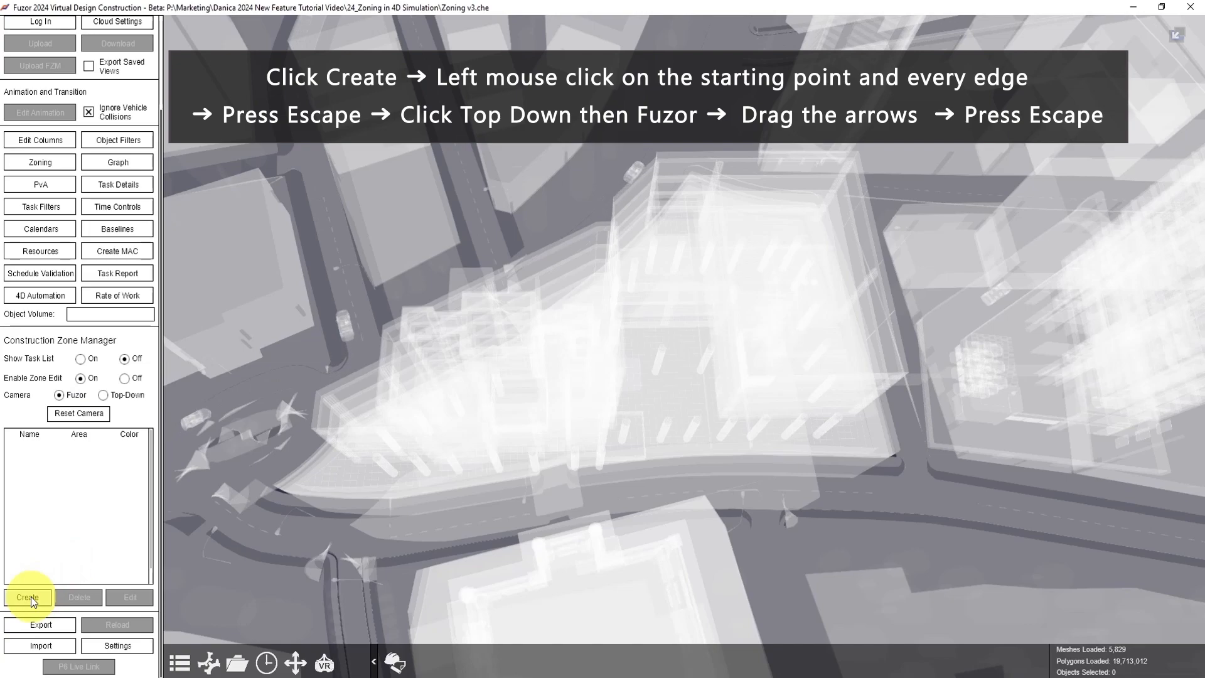
click(26, 597)
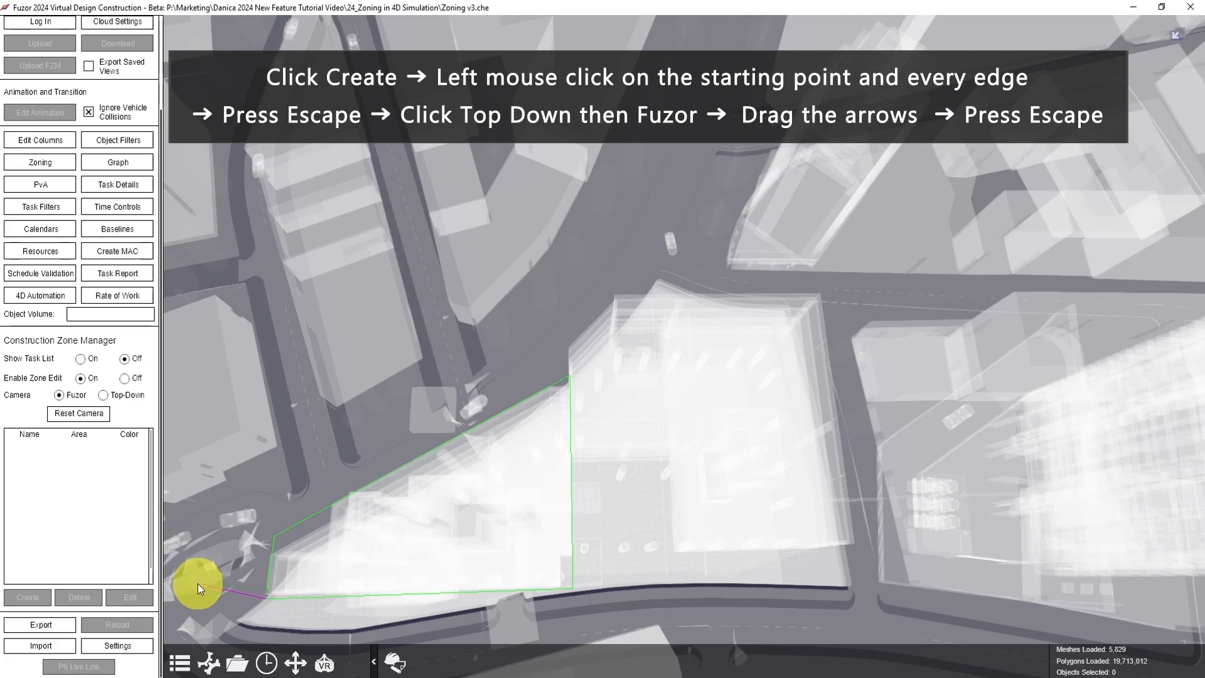
click(102, 395)
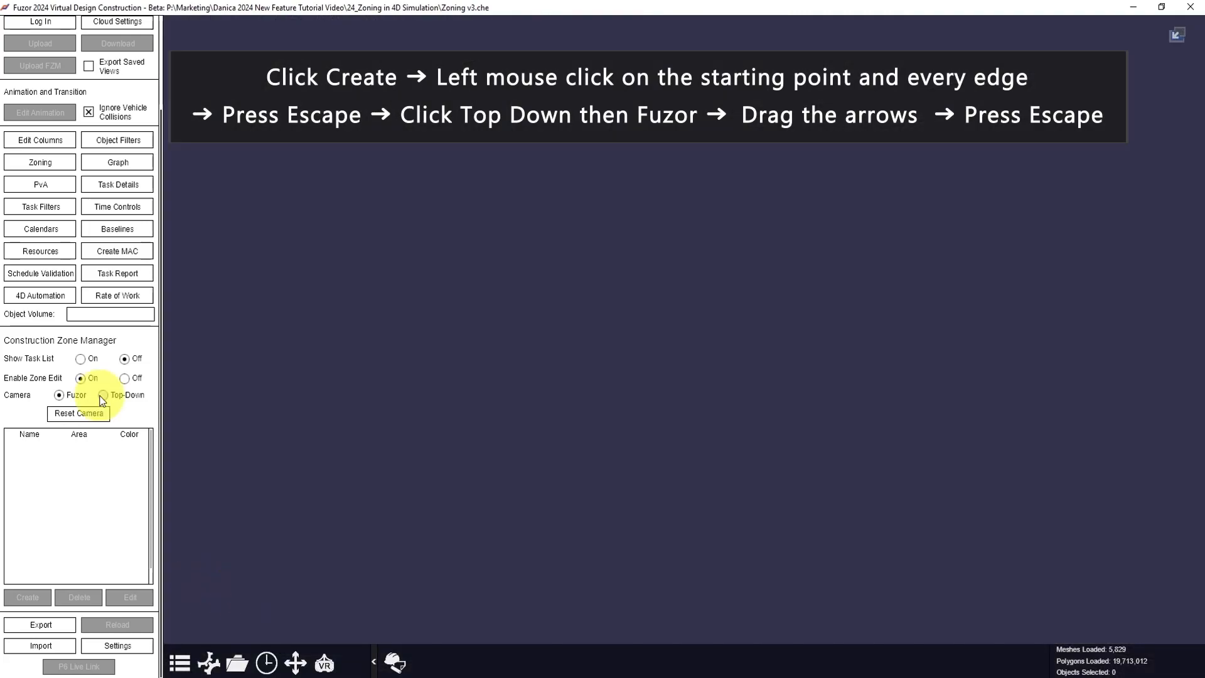
click(102, 395)
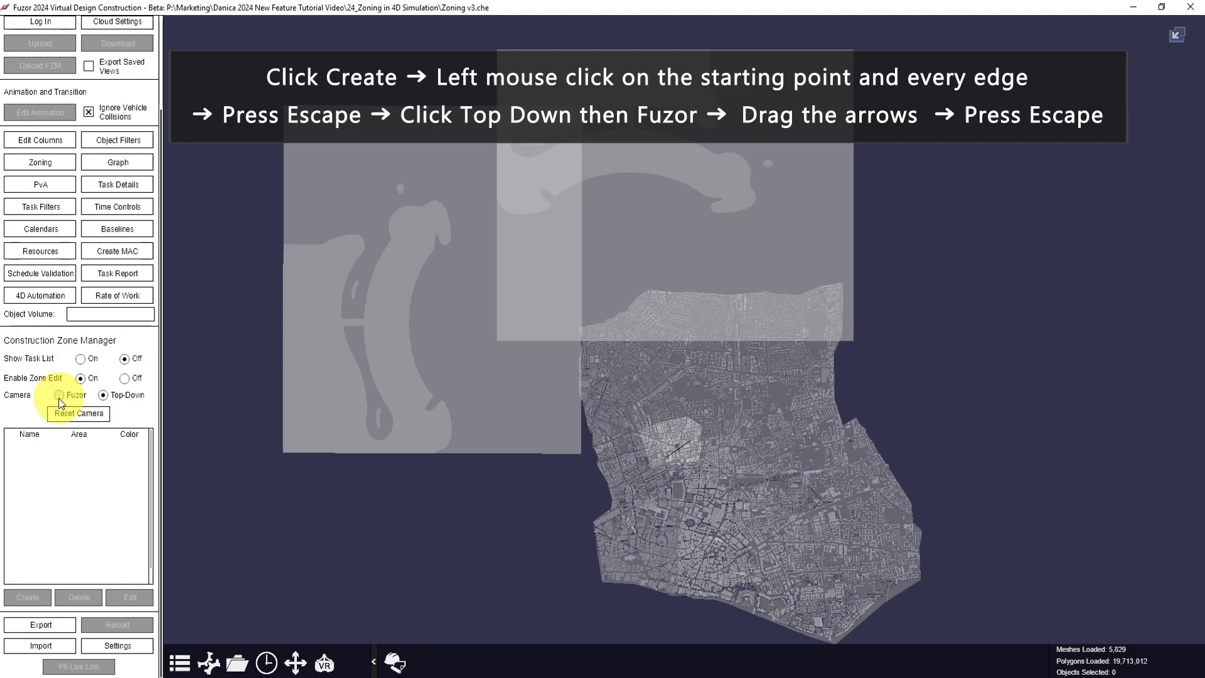
click(56, 395)
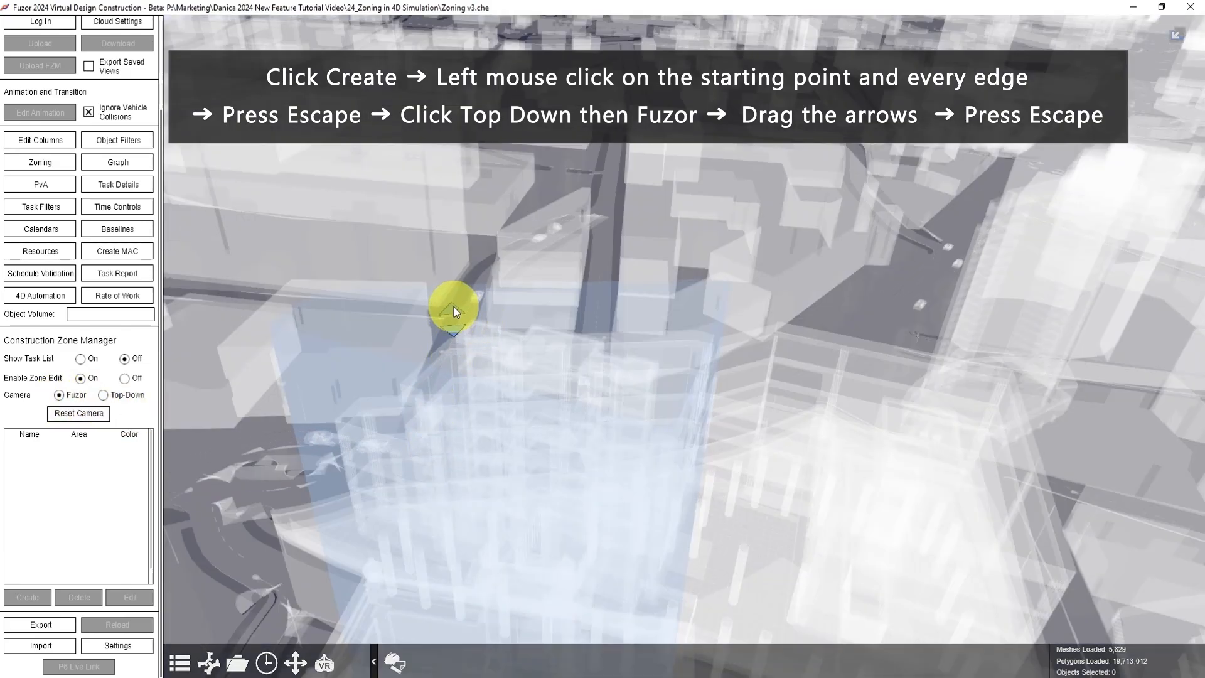
drag(453, 312, 452, 281)
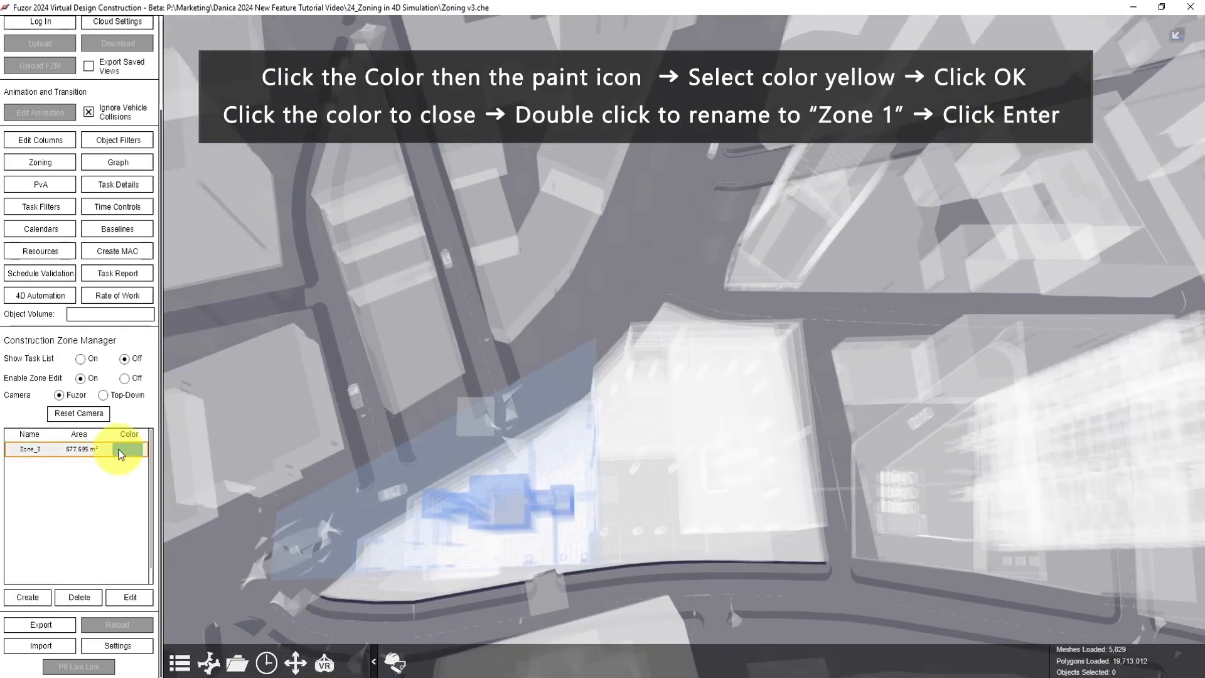
Pick yellow in the new zone's Color cell and rename the zone 'Zone 1'
click(129, 448)
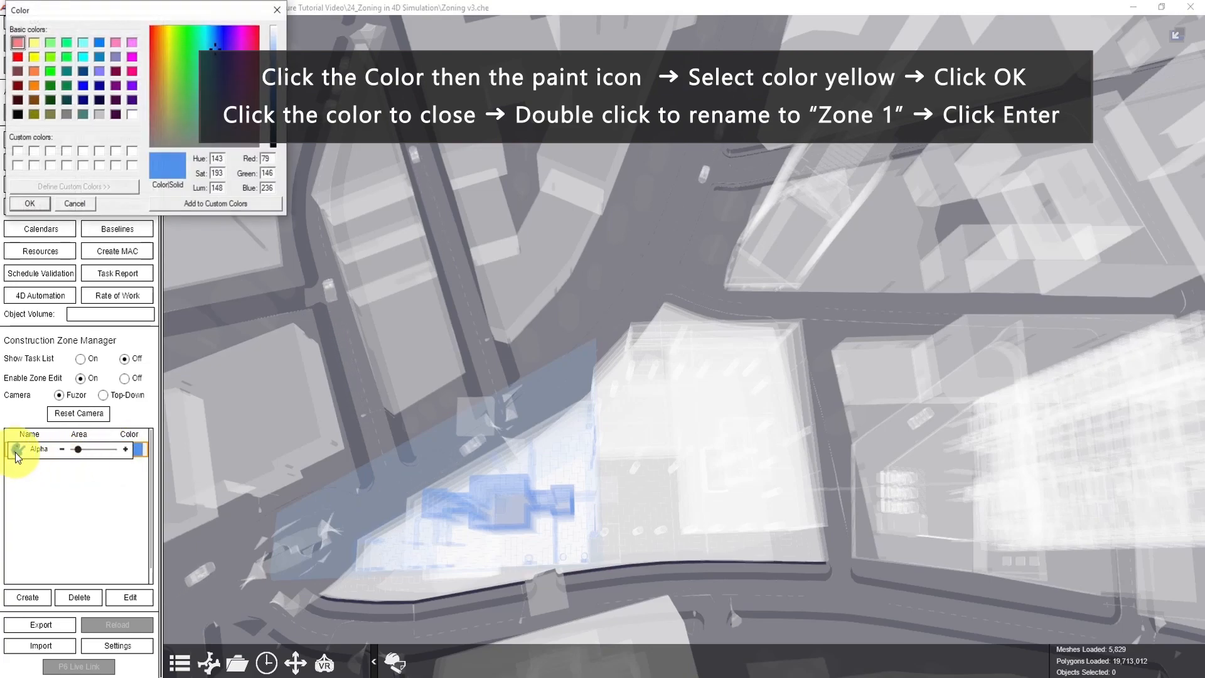
click(34, 57)
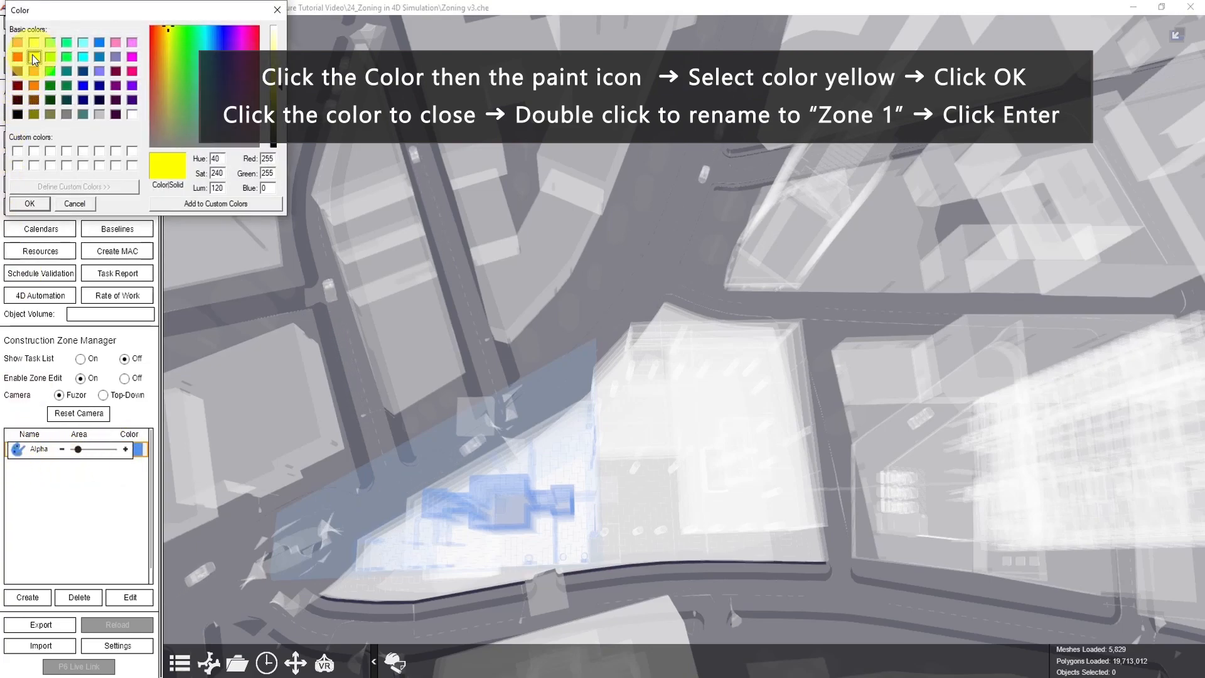
click(29, 204)
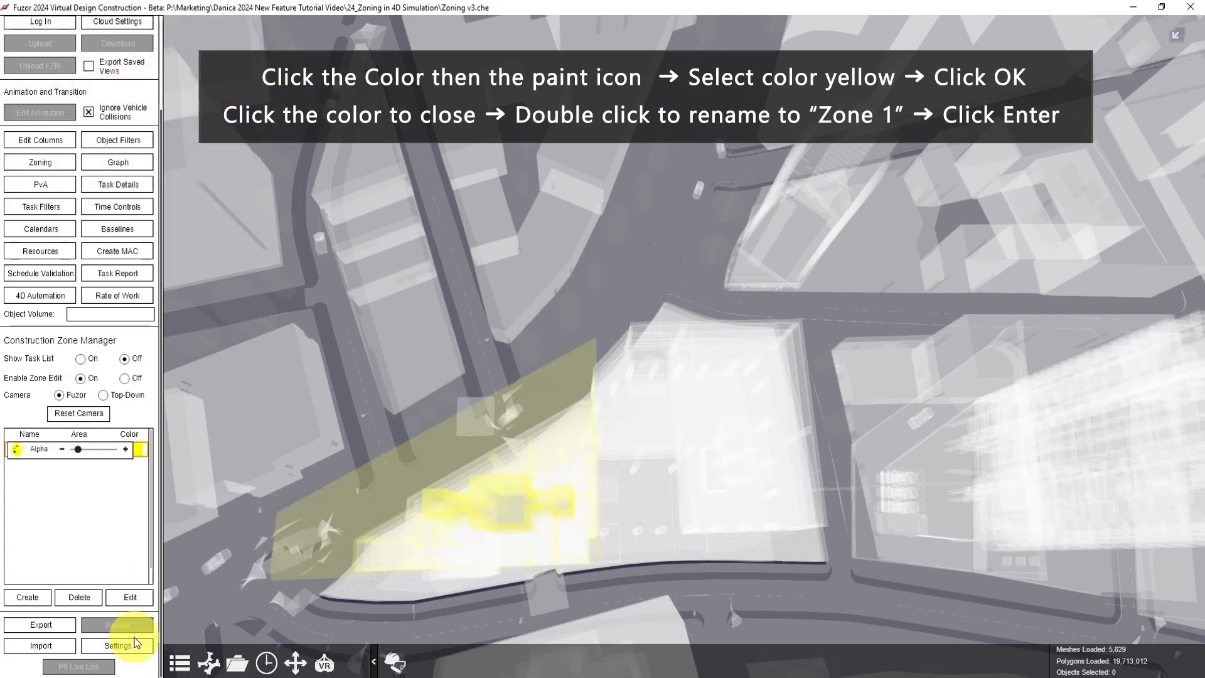
click(141, 449)
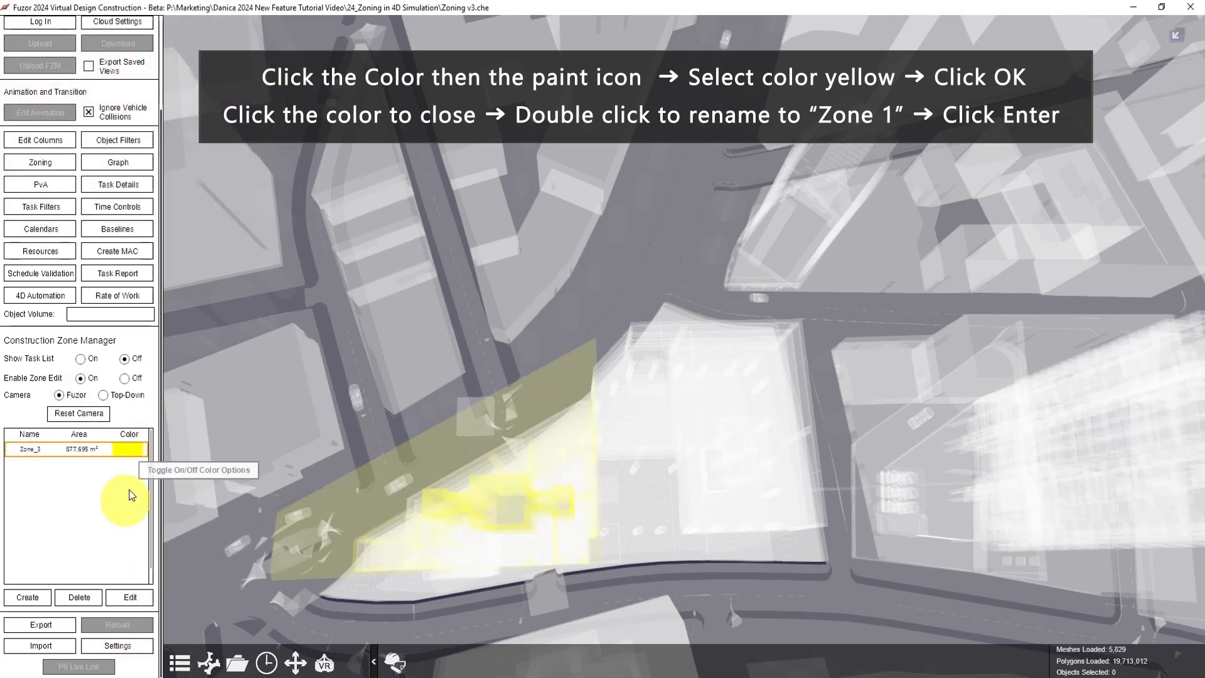
double_click(19, 450)
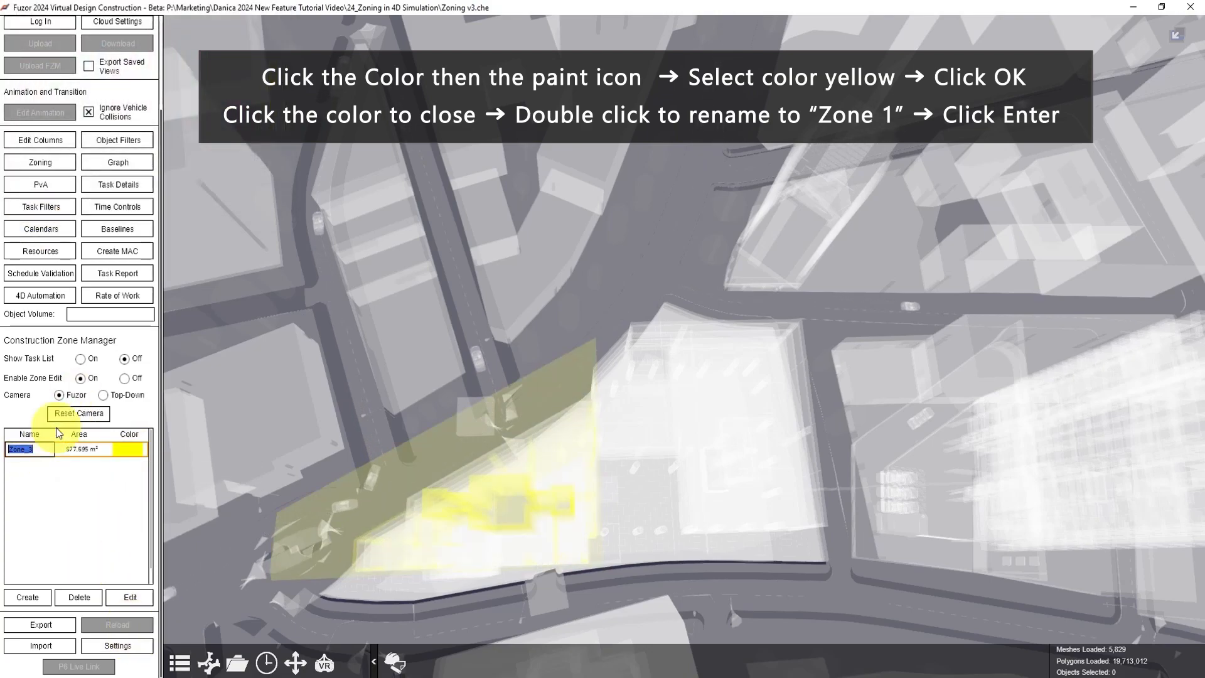
key(Enter)
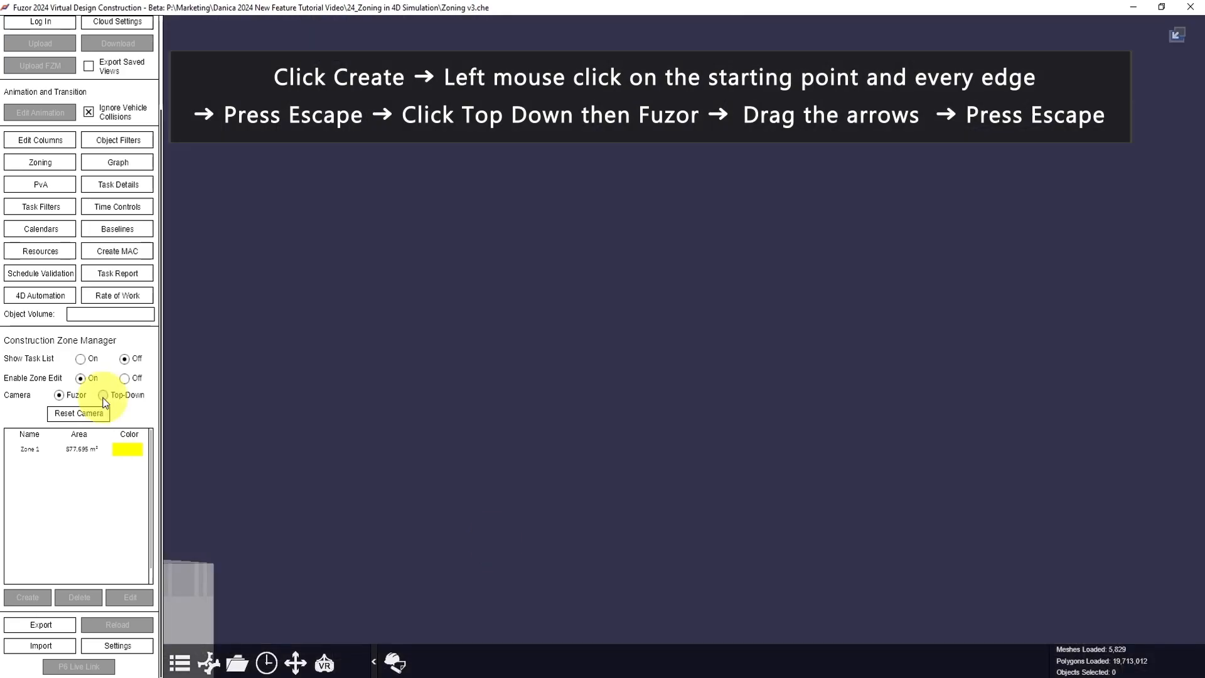
Check the second zone from top-down and perspective views and raise it over the eastern building
click(107, 395)
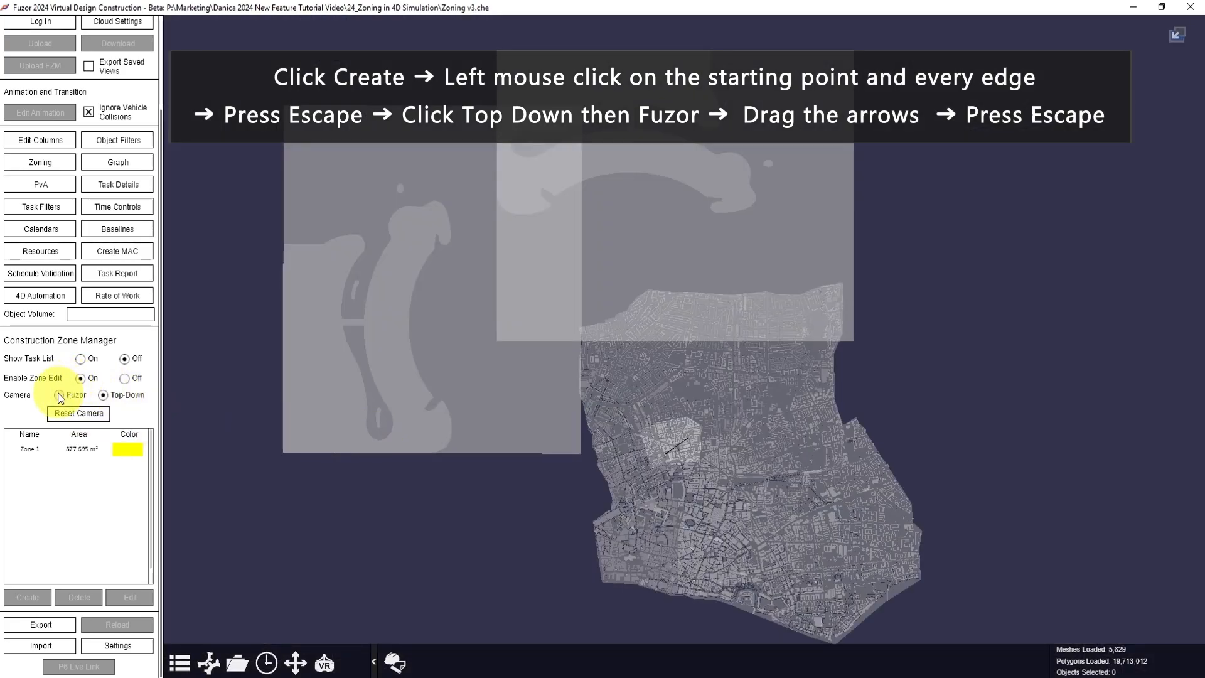
click(58, 395)
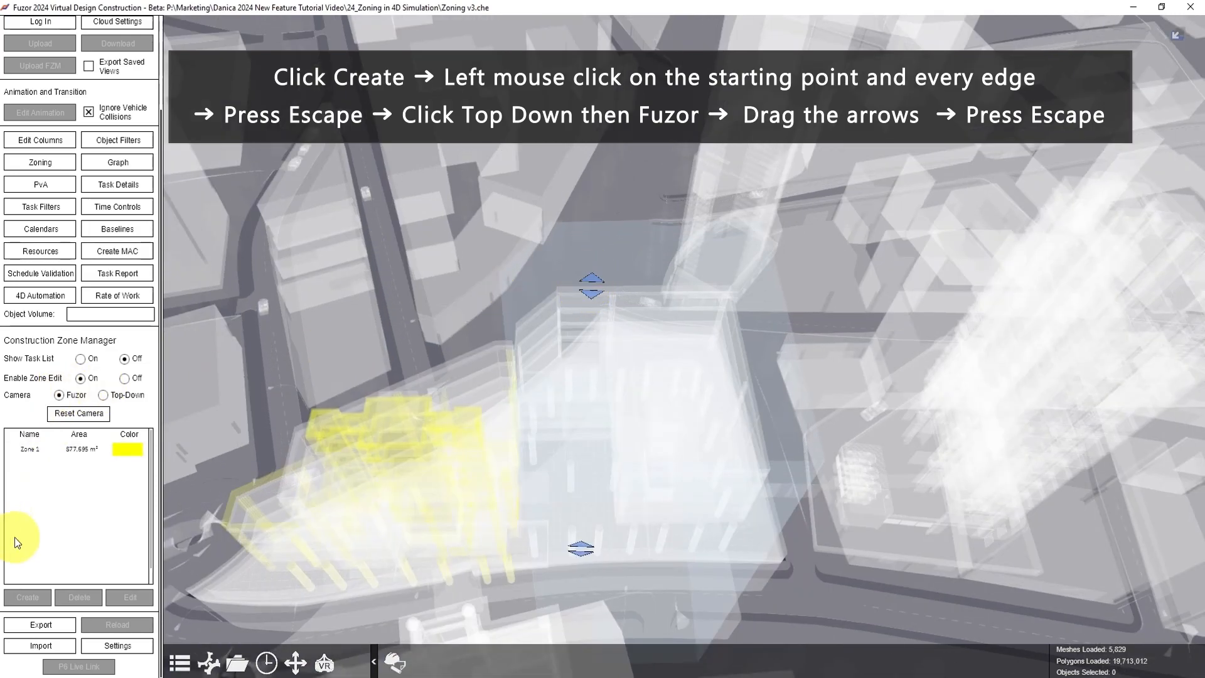
click(27, 597)
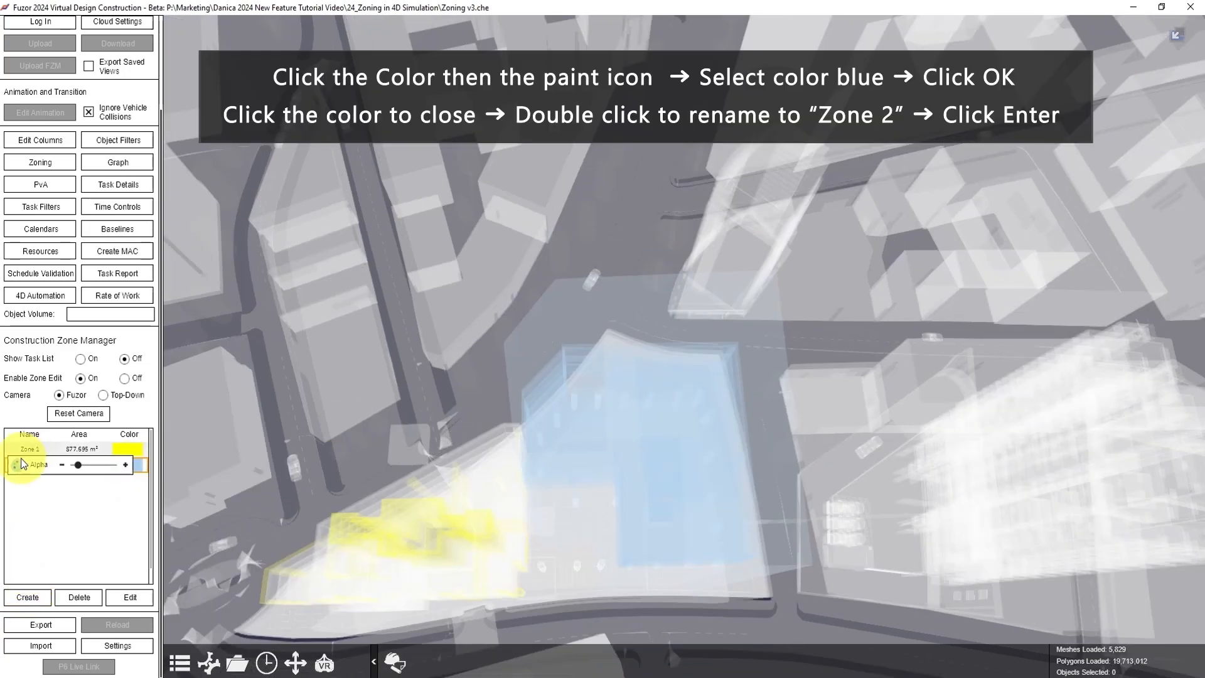
Color the second zone blue, rename it 'Zone 2', and select Zone 1
click(142, 464)
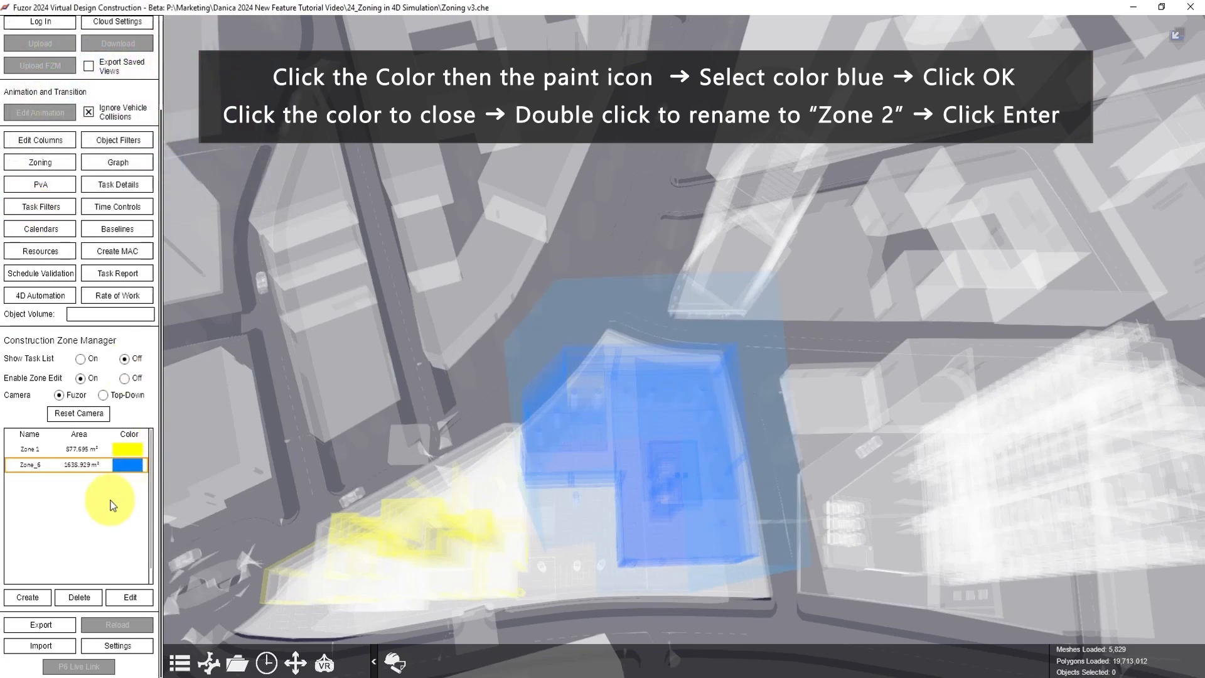
double_click(29, 464)
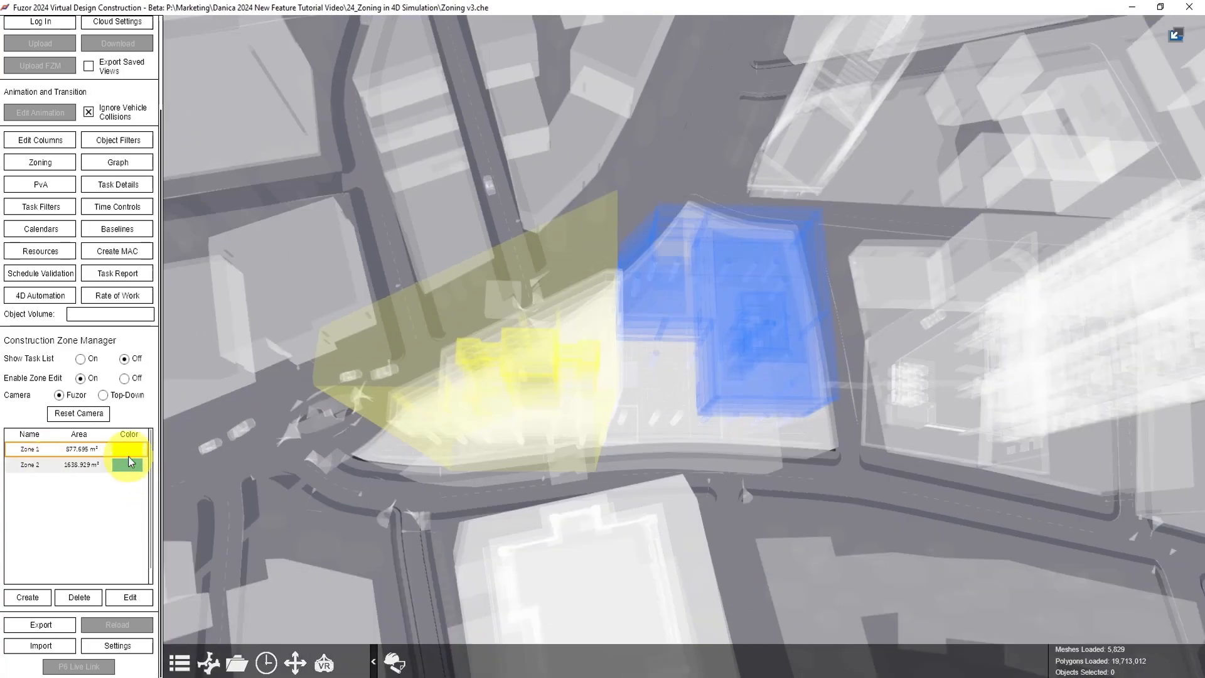
click(129, 597)
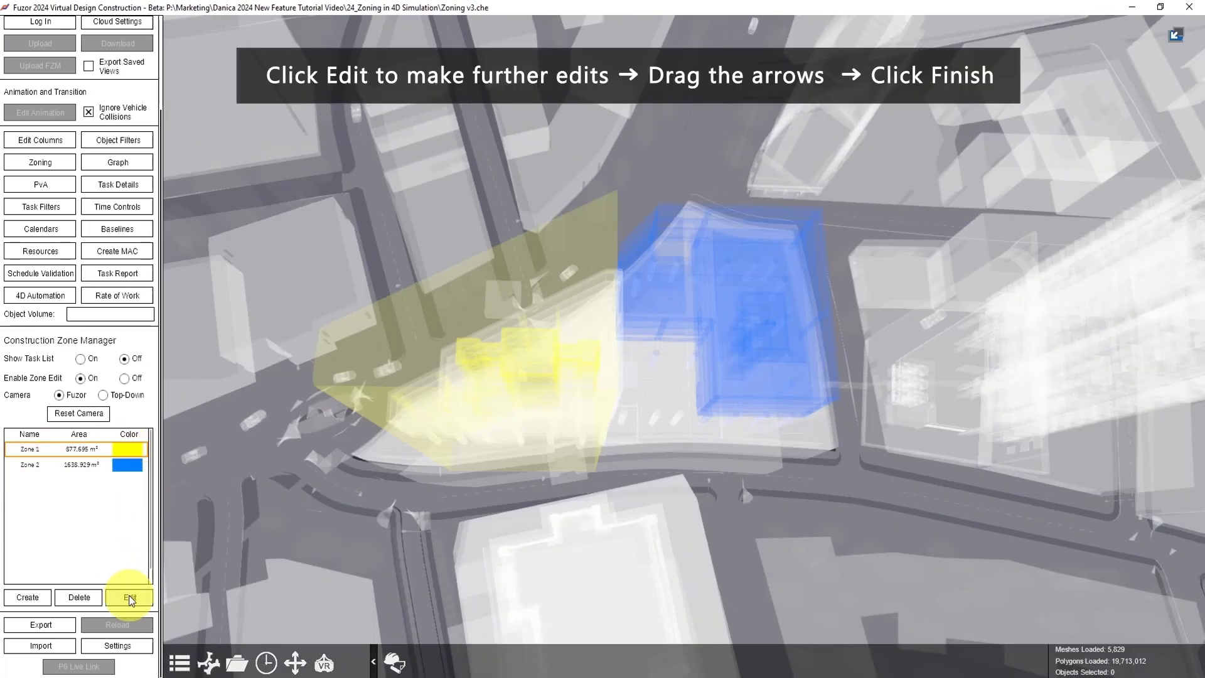
Edit Zone 1's boundary so it fits the building's western wing
click(134, 597)
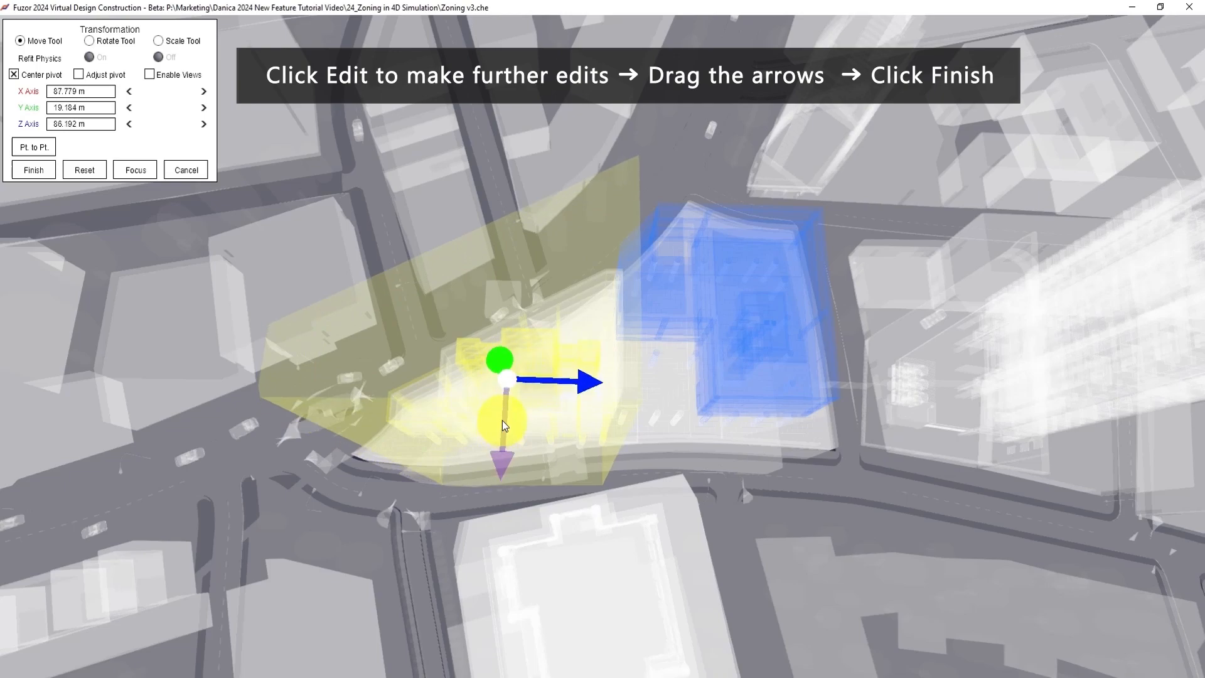
click(33, 169)
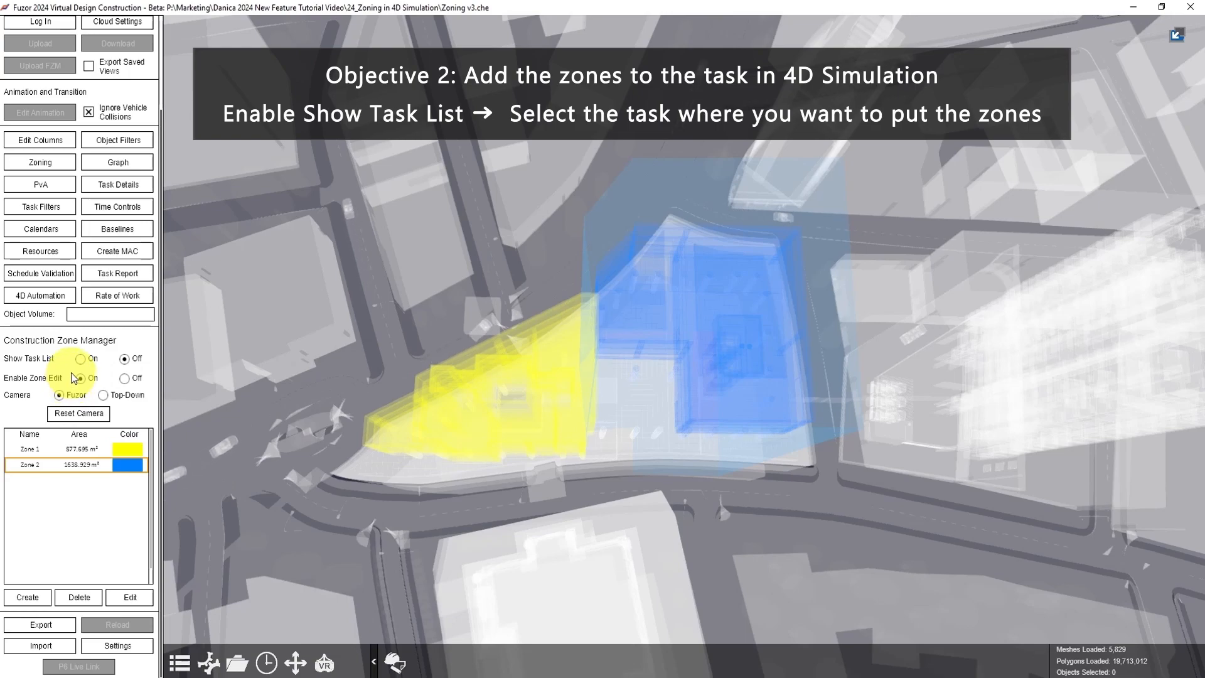
Show the task list and create temporary tasks 'Zone 1' and 'Zone 2' under outlook
click(80, 358)
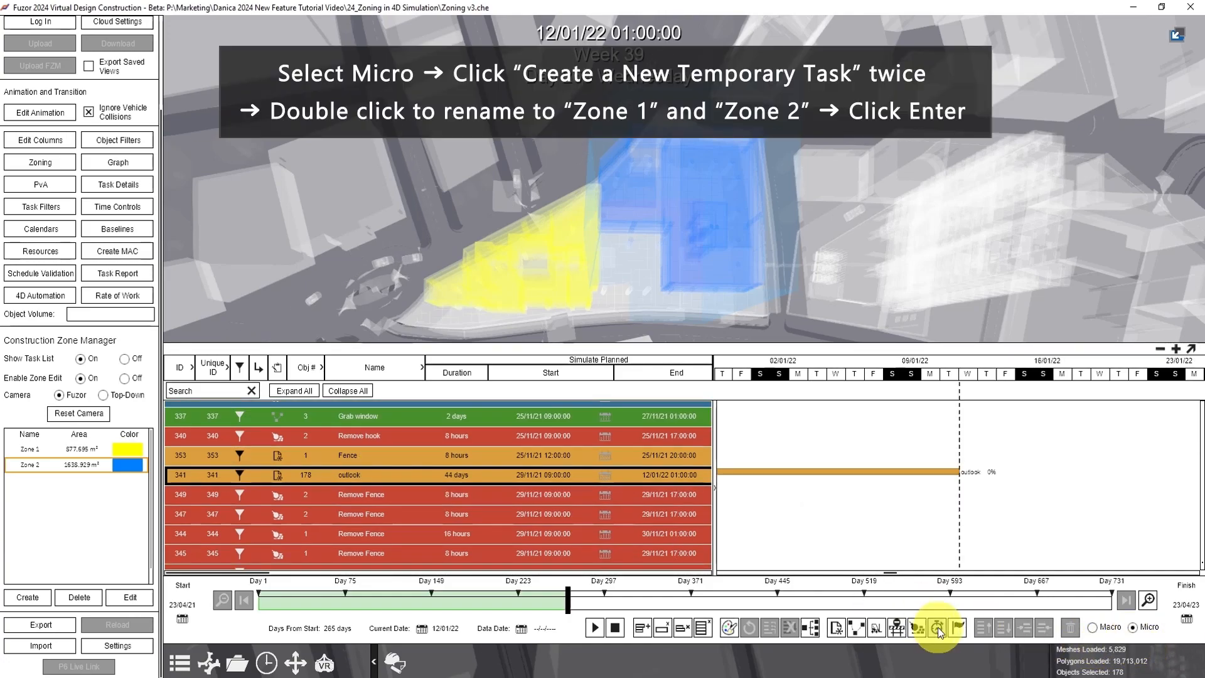
click(934, 628)
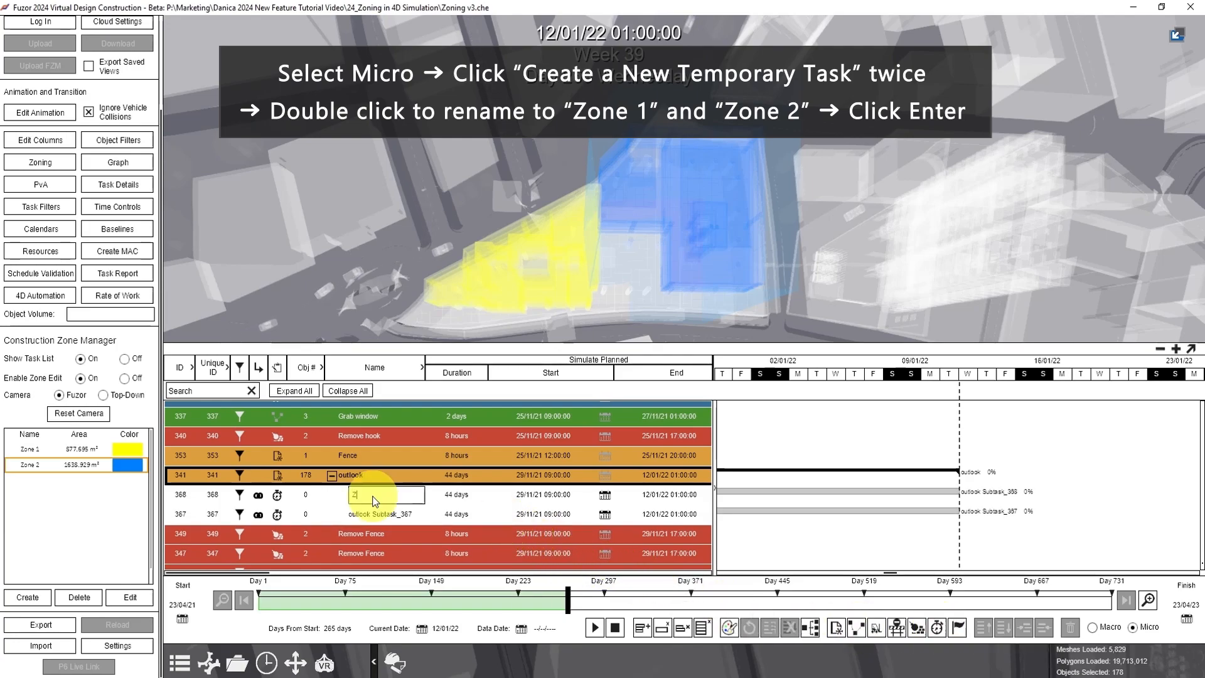
text(Zone 1)
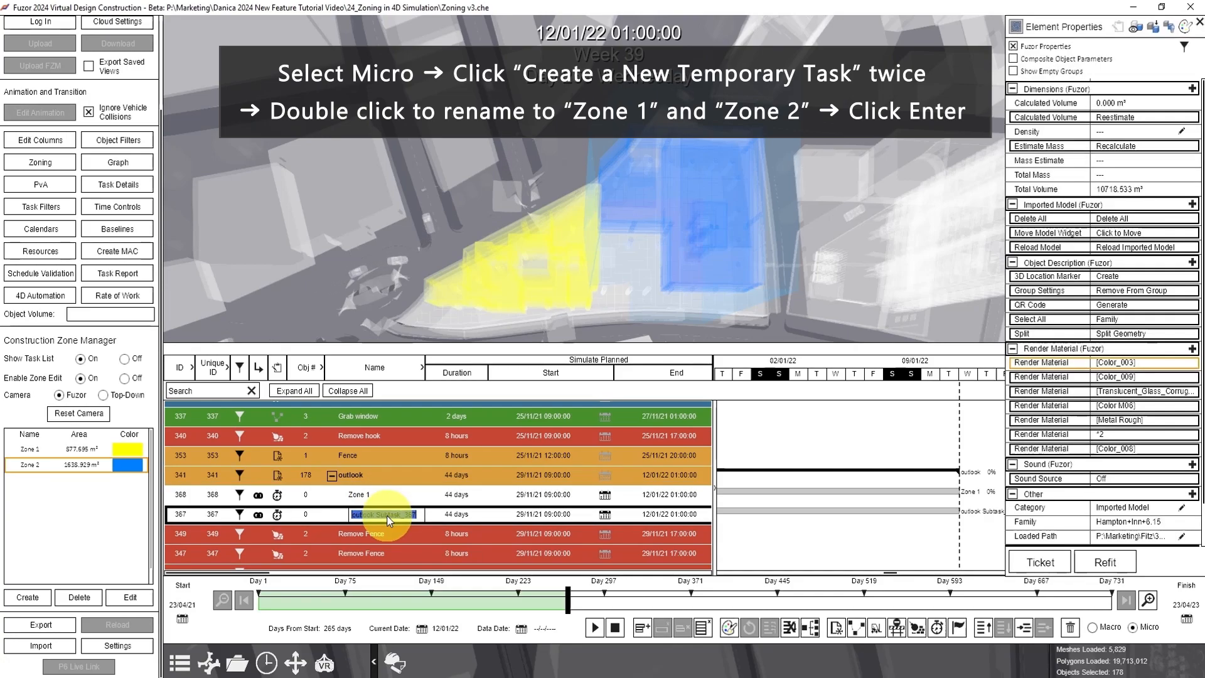
text(Zone 2)
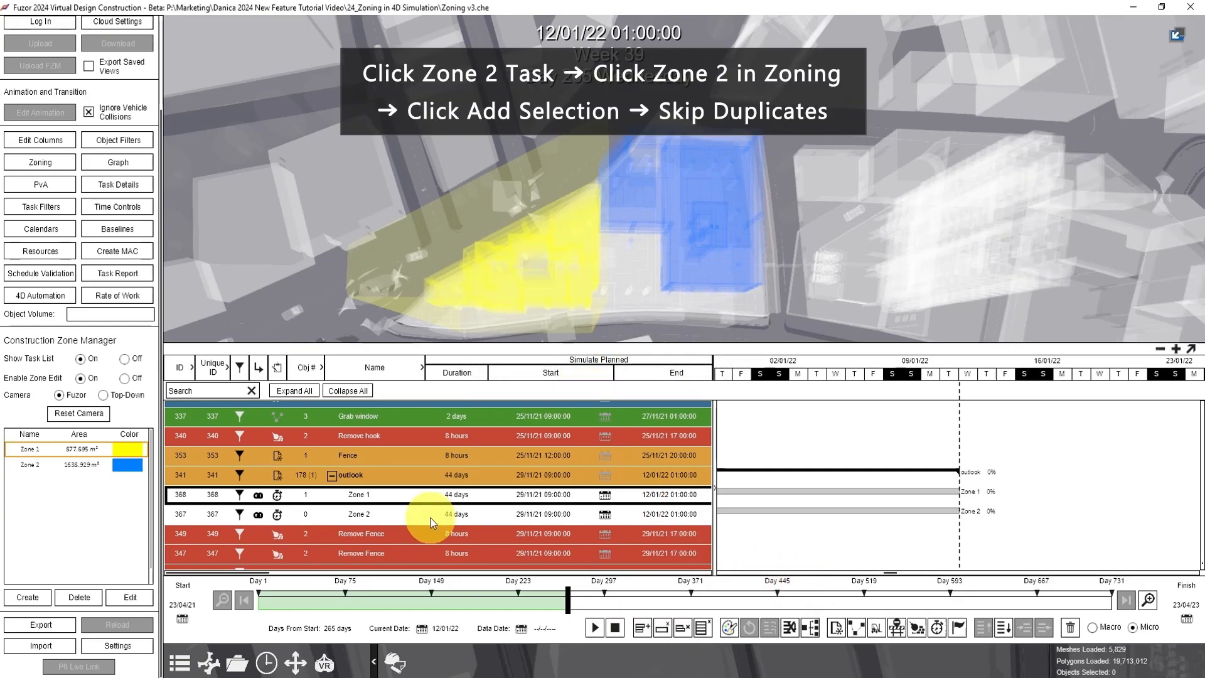
Attach Zone 2's objects to its task and schedule Zone 1 from 13 January 2022 for 10 days
click(358, 514)
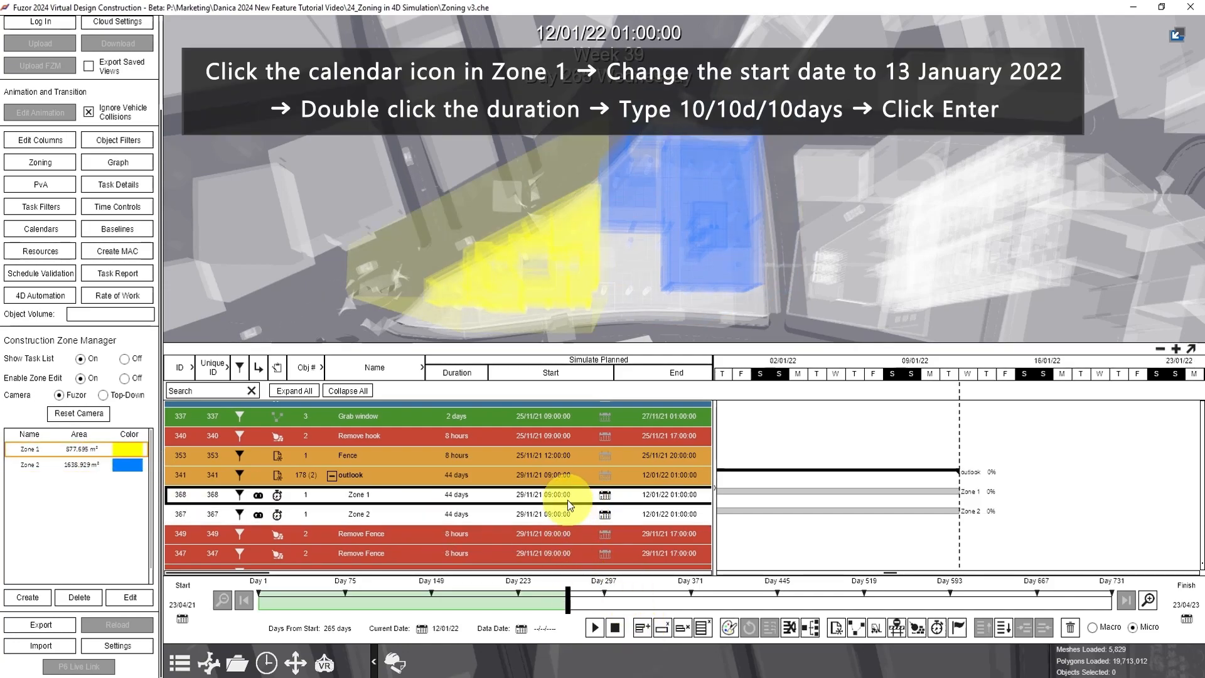
click(604, 495)
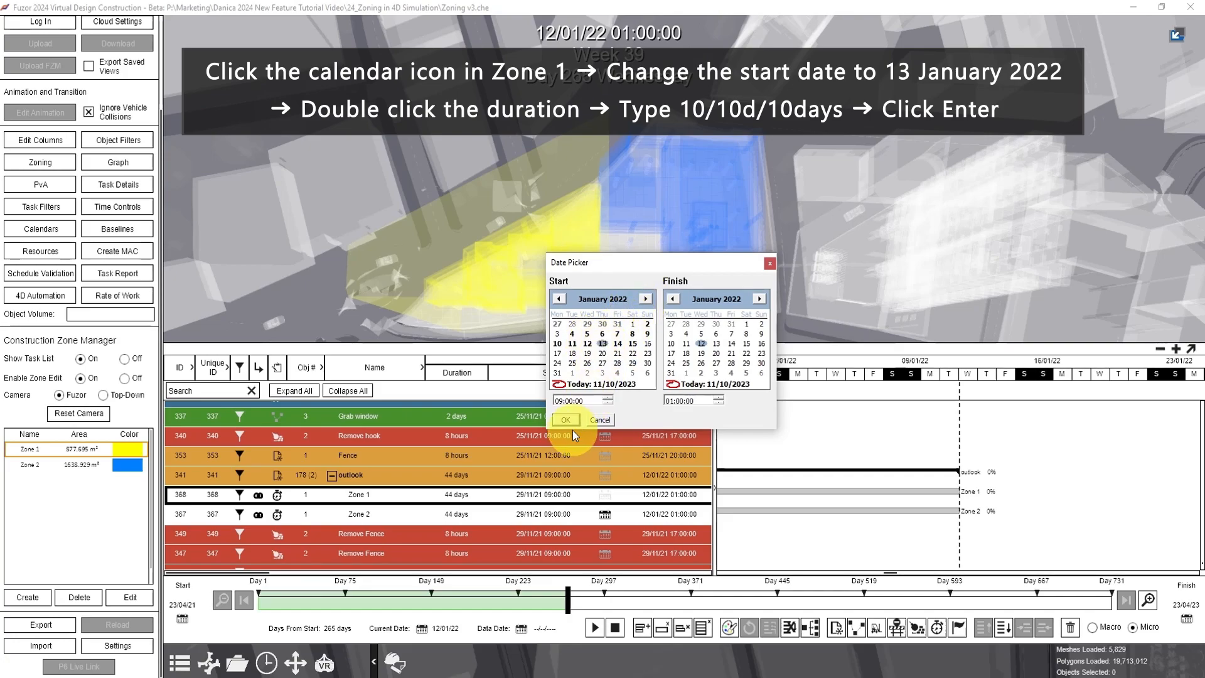
click(565, 419)
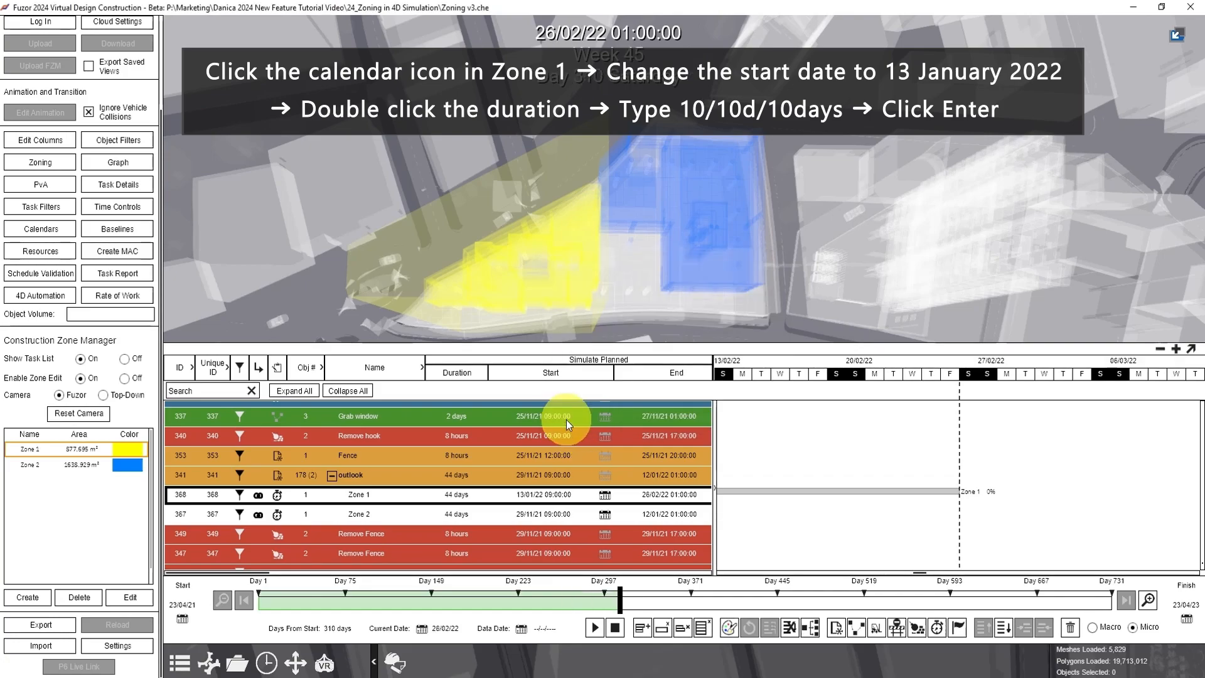
double_click(455, 494)
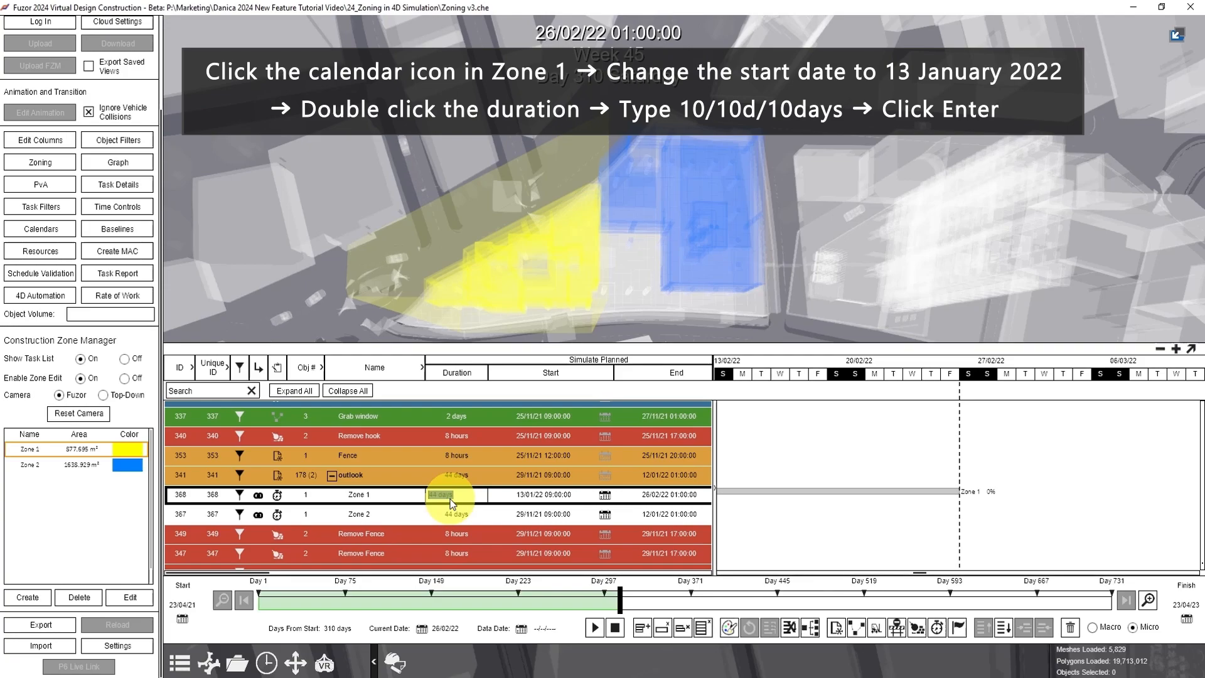
text(10)
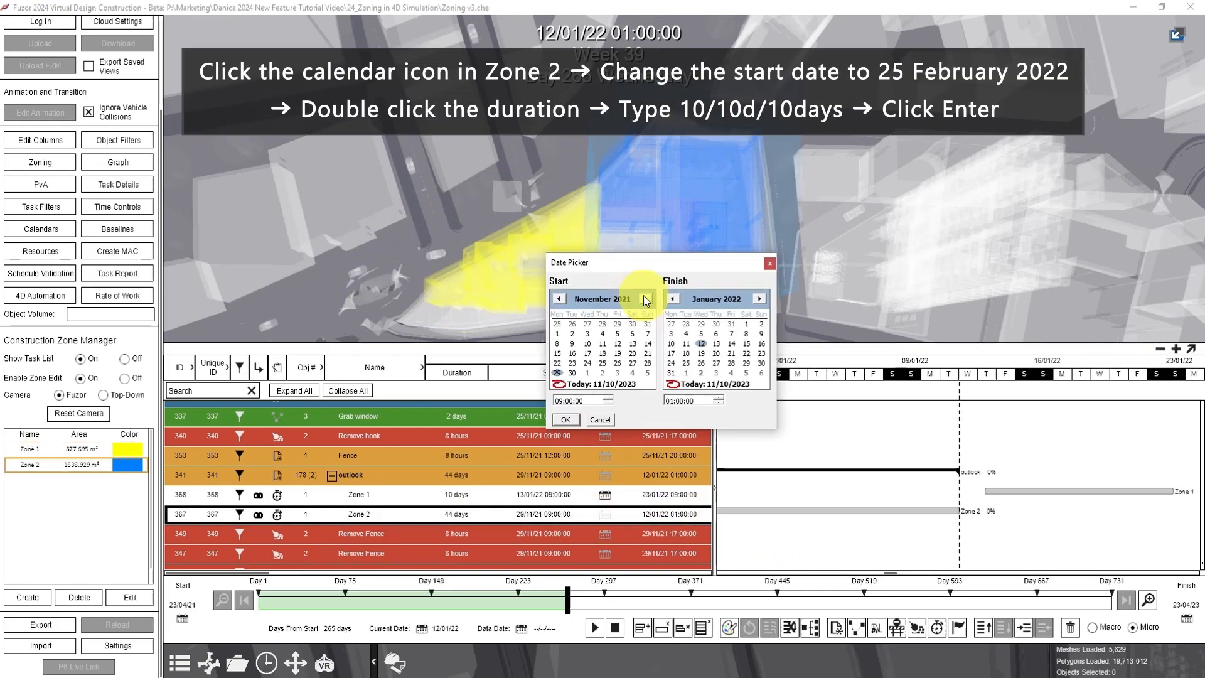
Set the Zone 2 task's start date to 25 February 2022
click(646, 299)
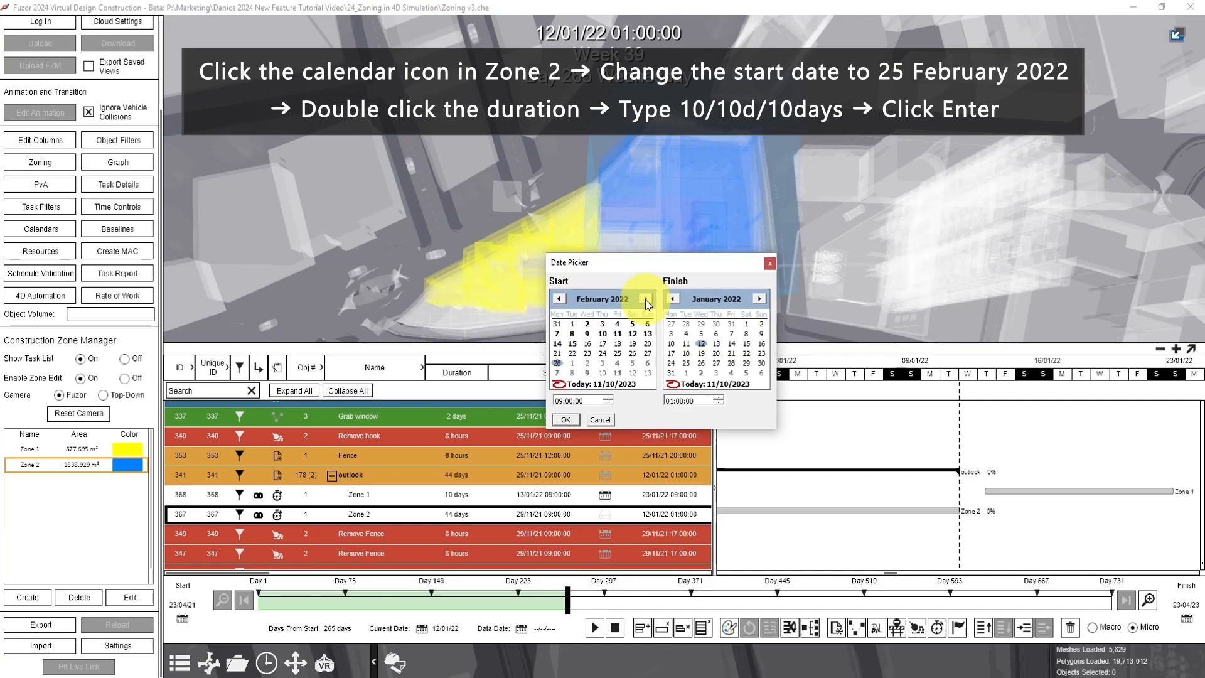
click(617, 353)
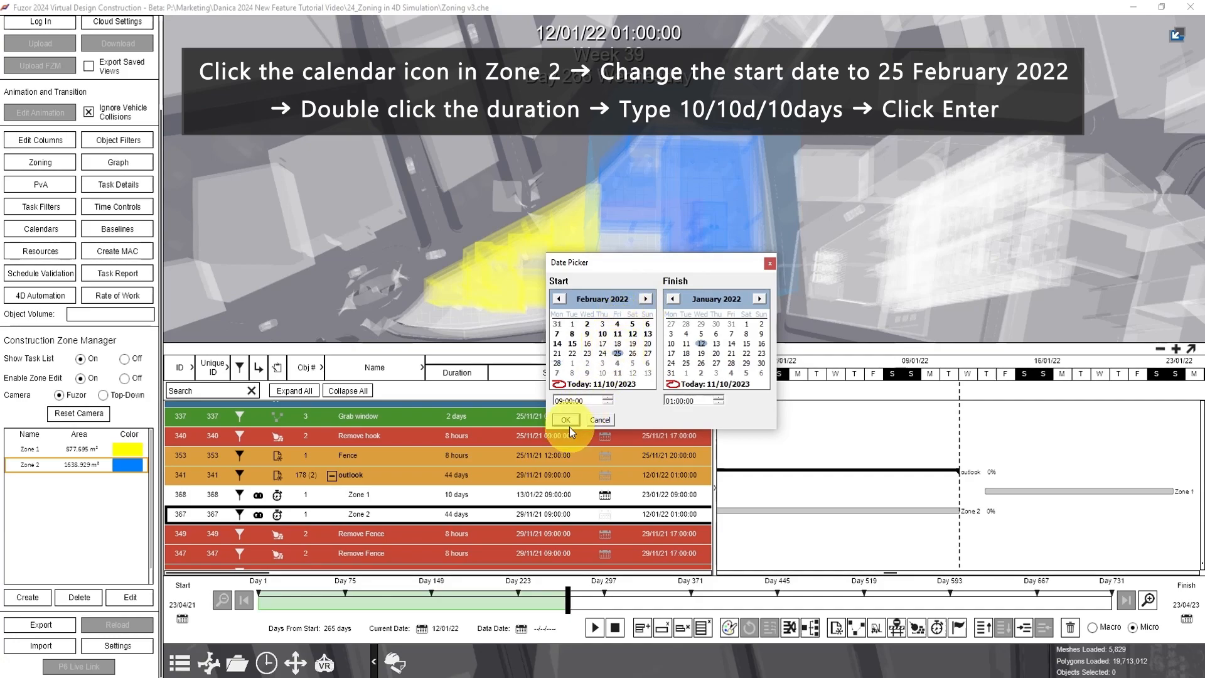
click(565, 419)
text(10)
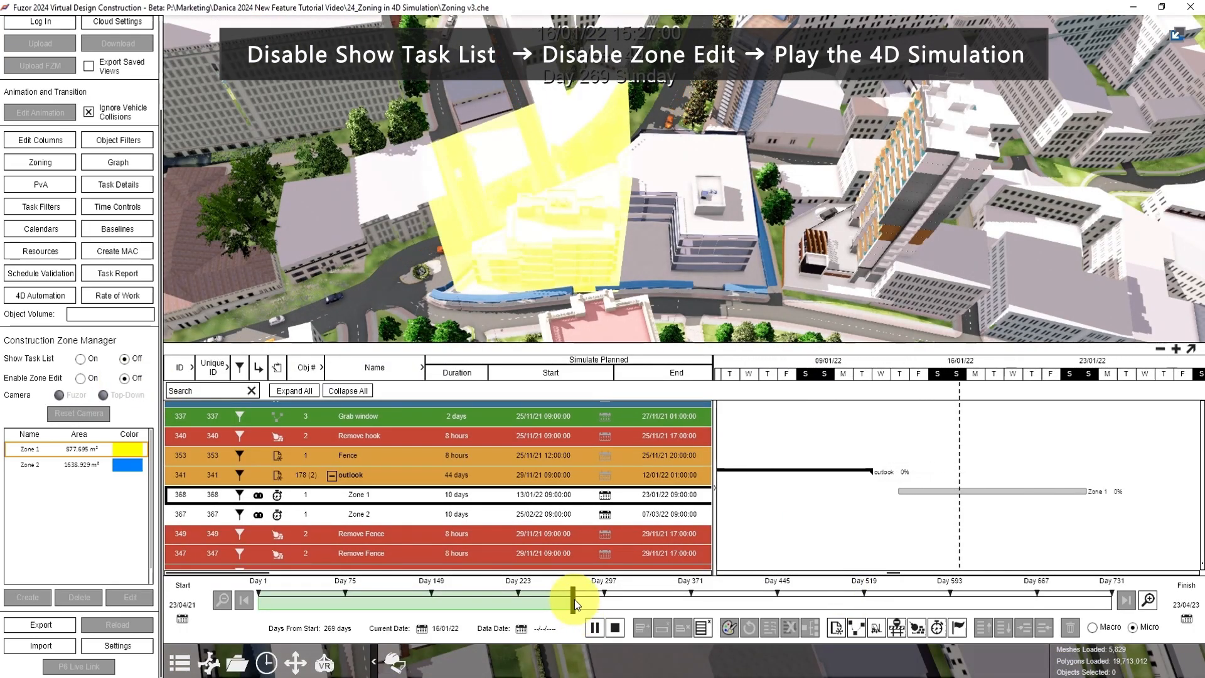
Give Zone 2 a 10-day duration and play the 4D simulation
click(594, 627)
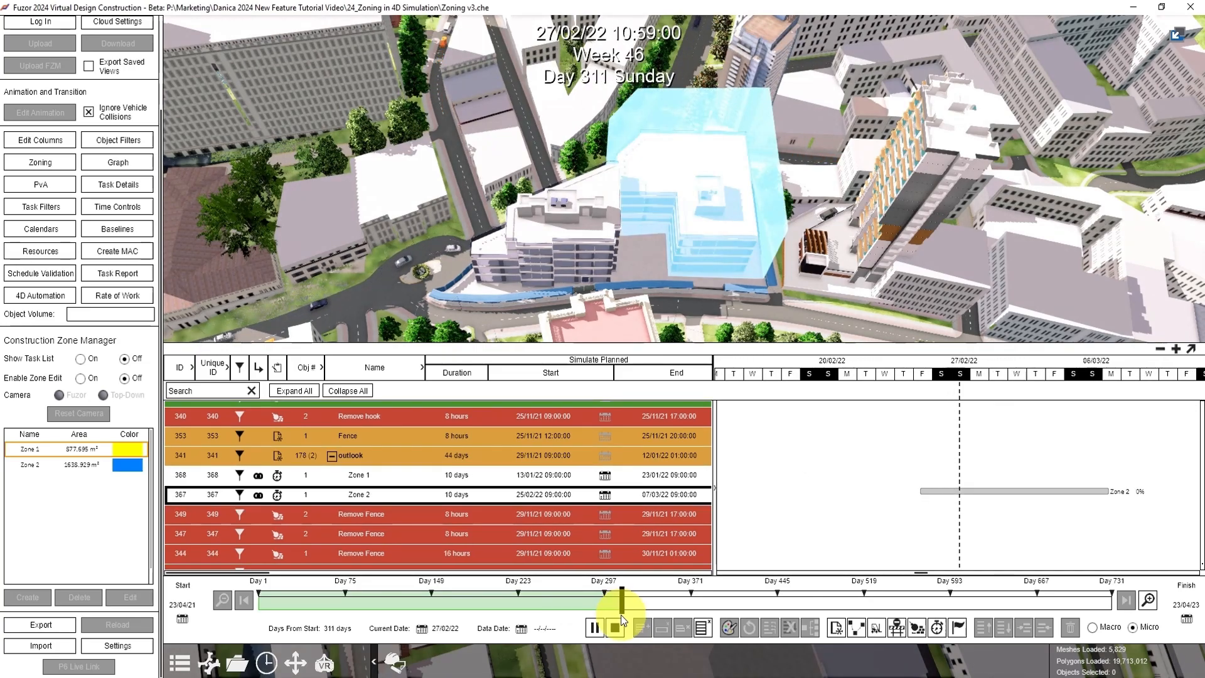